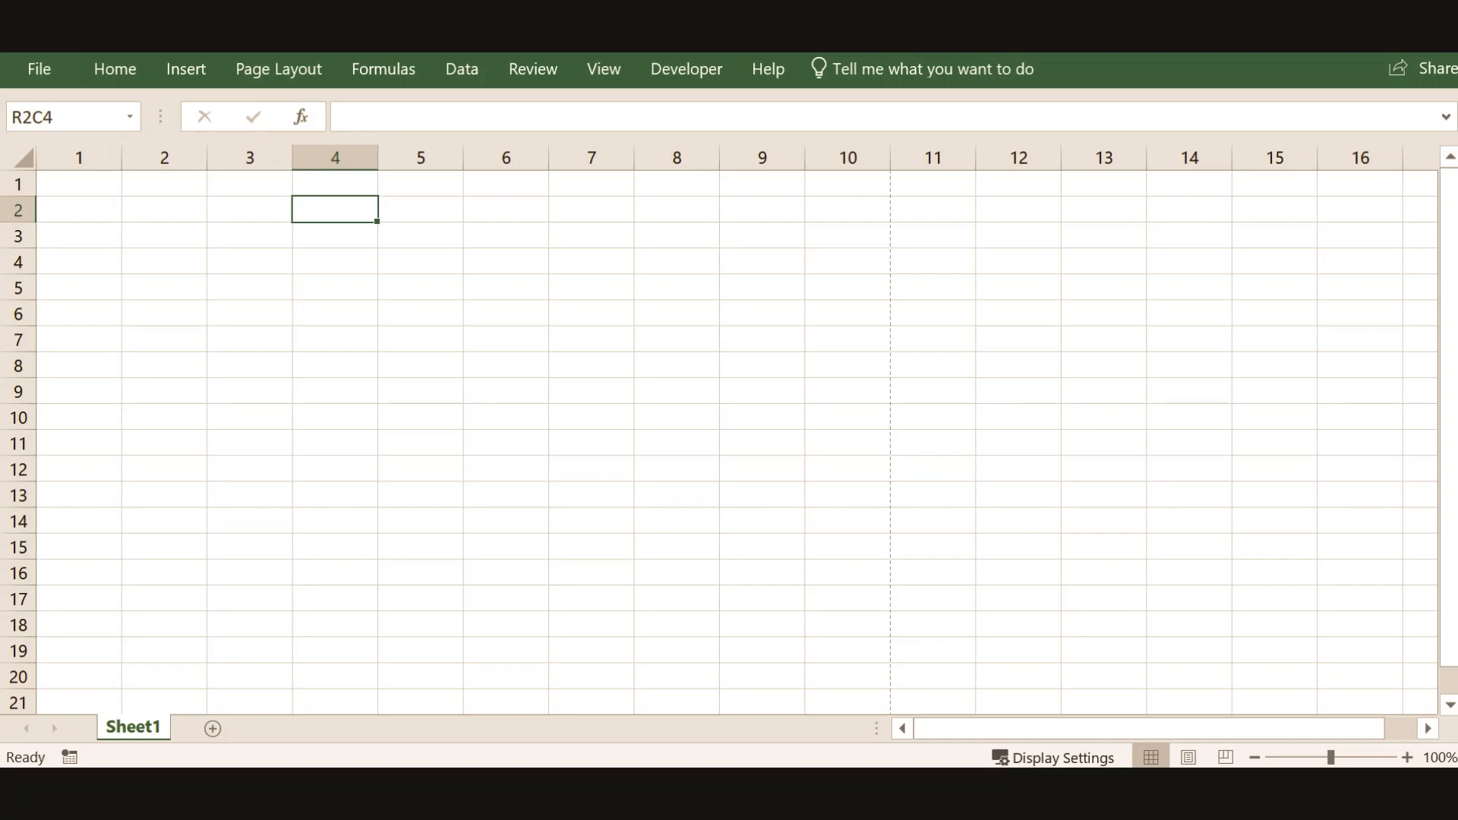
pyautogui.moveTo(334, 156)
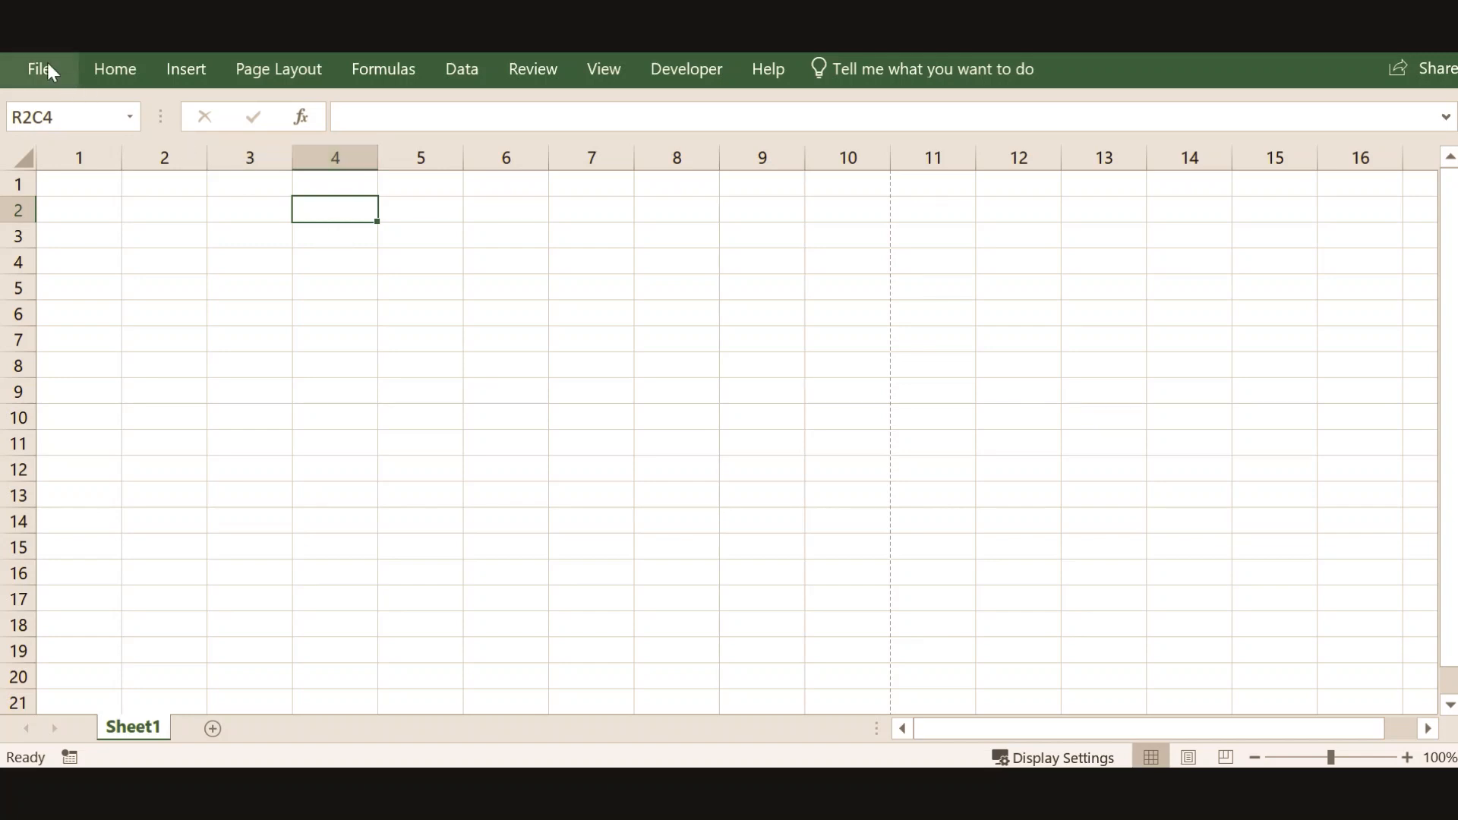
# Browse the File backstage pages (Info, New, Print, Open) and launch Excel Options.
pyautogui.click(42, 68)
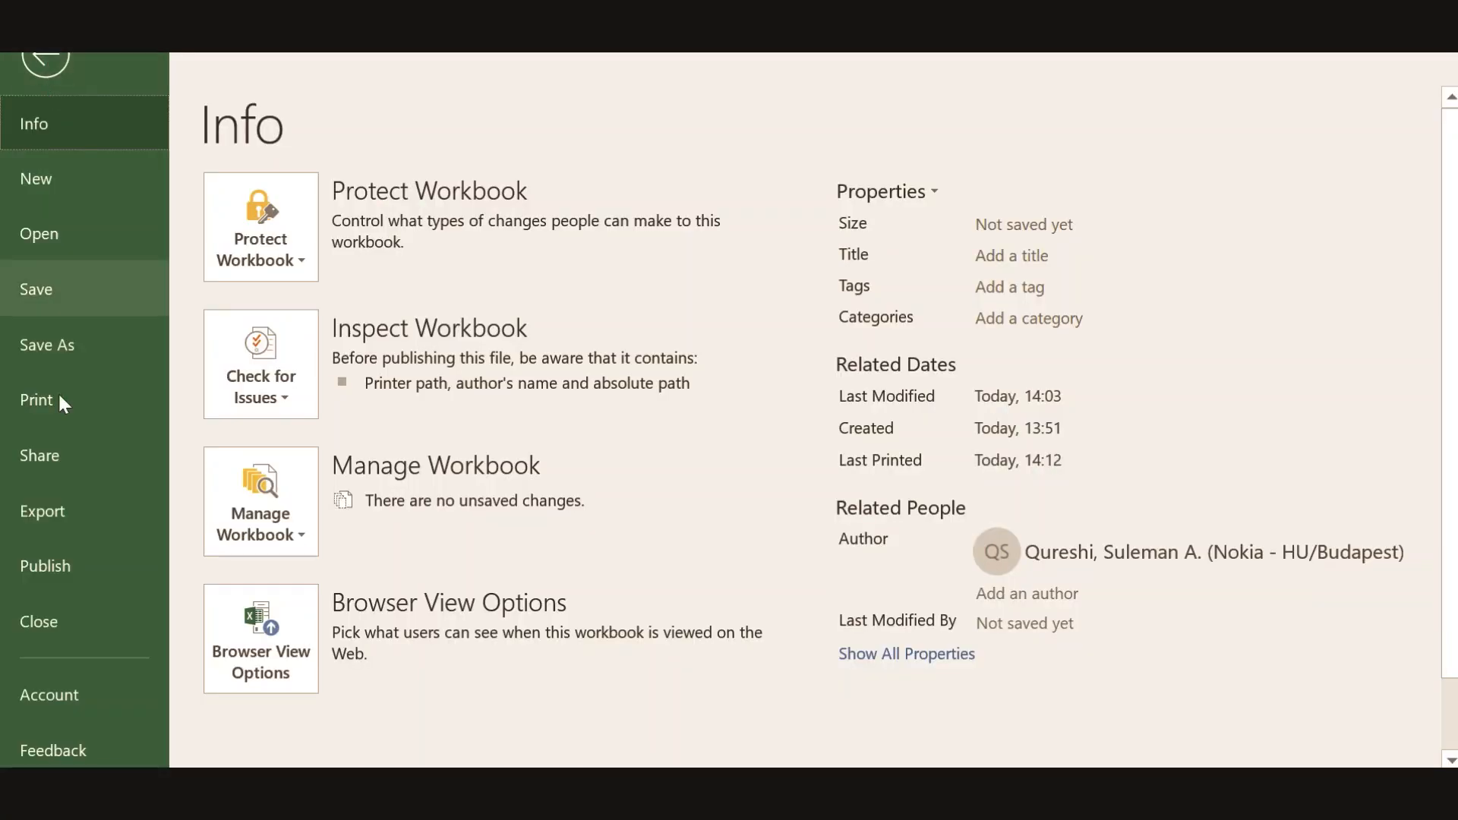
pyautogui.click(36, 179)
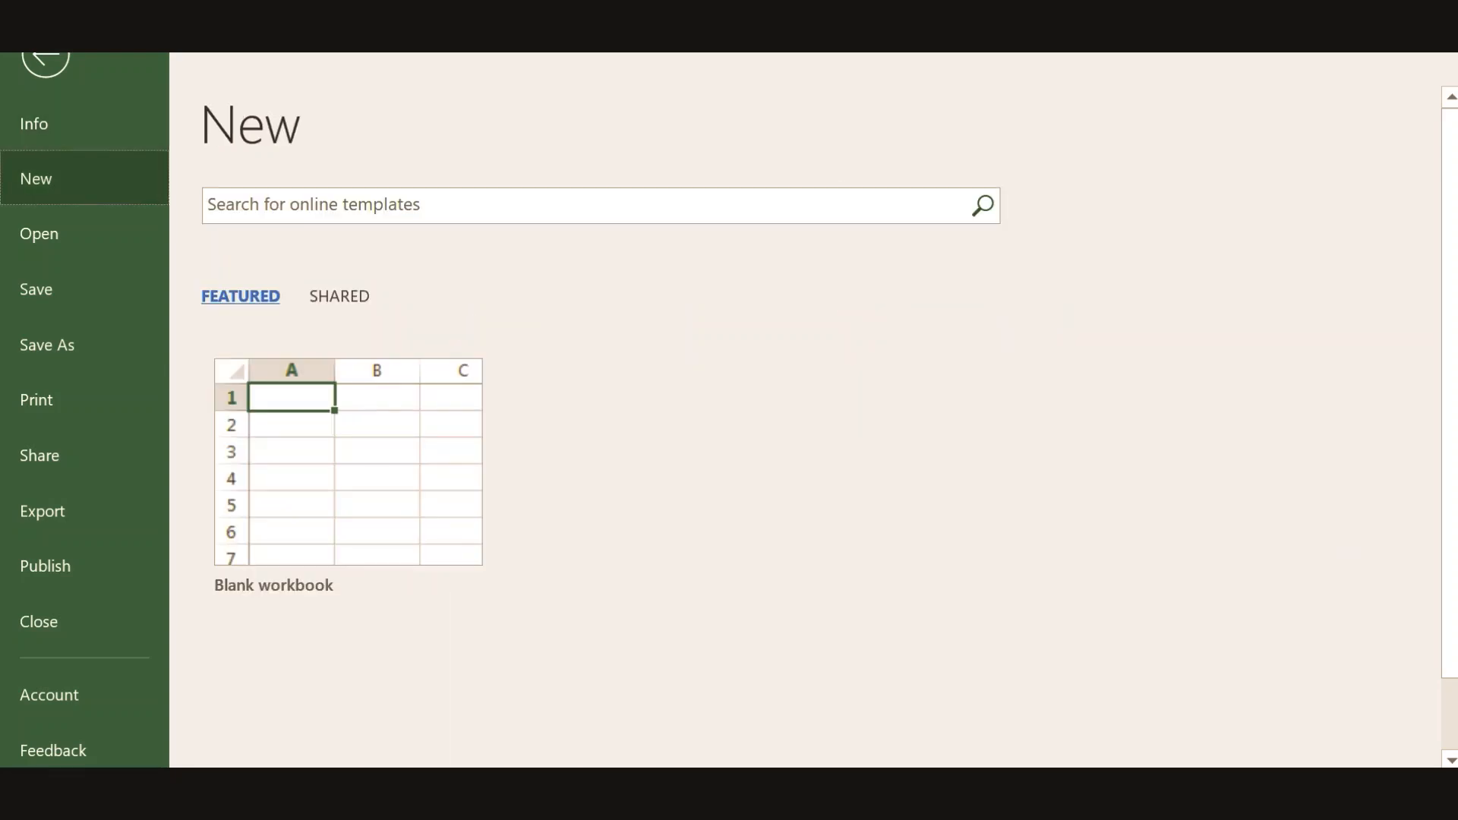
pyautogui.click(36, 400)
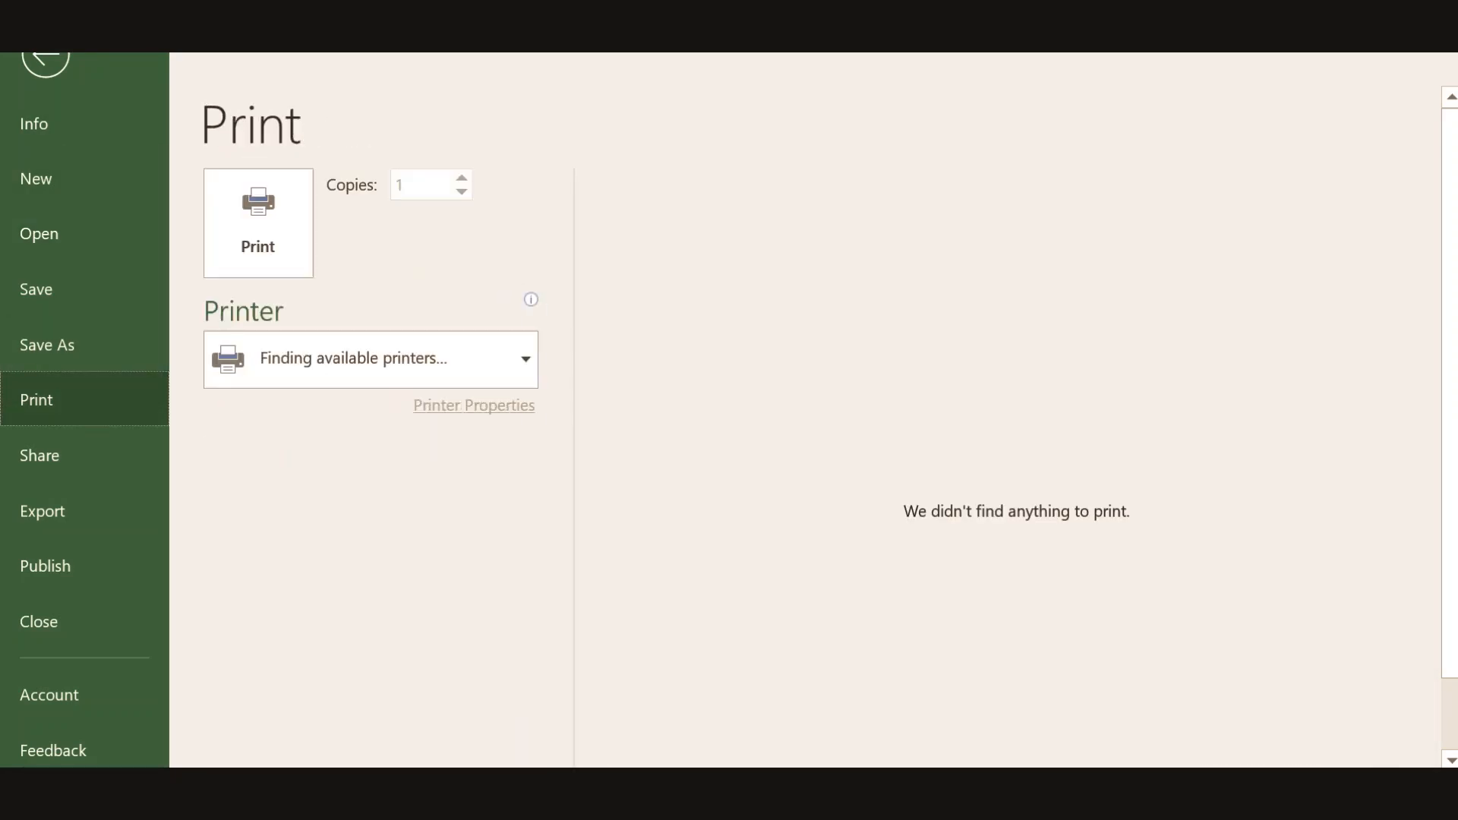
pyautogui.click(38, 223)
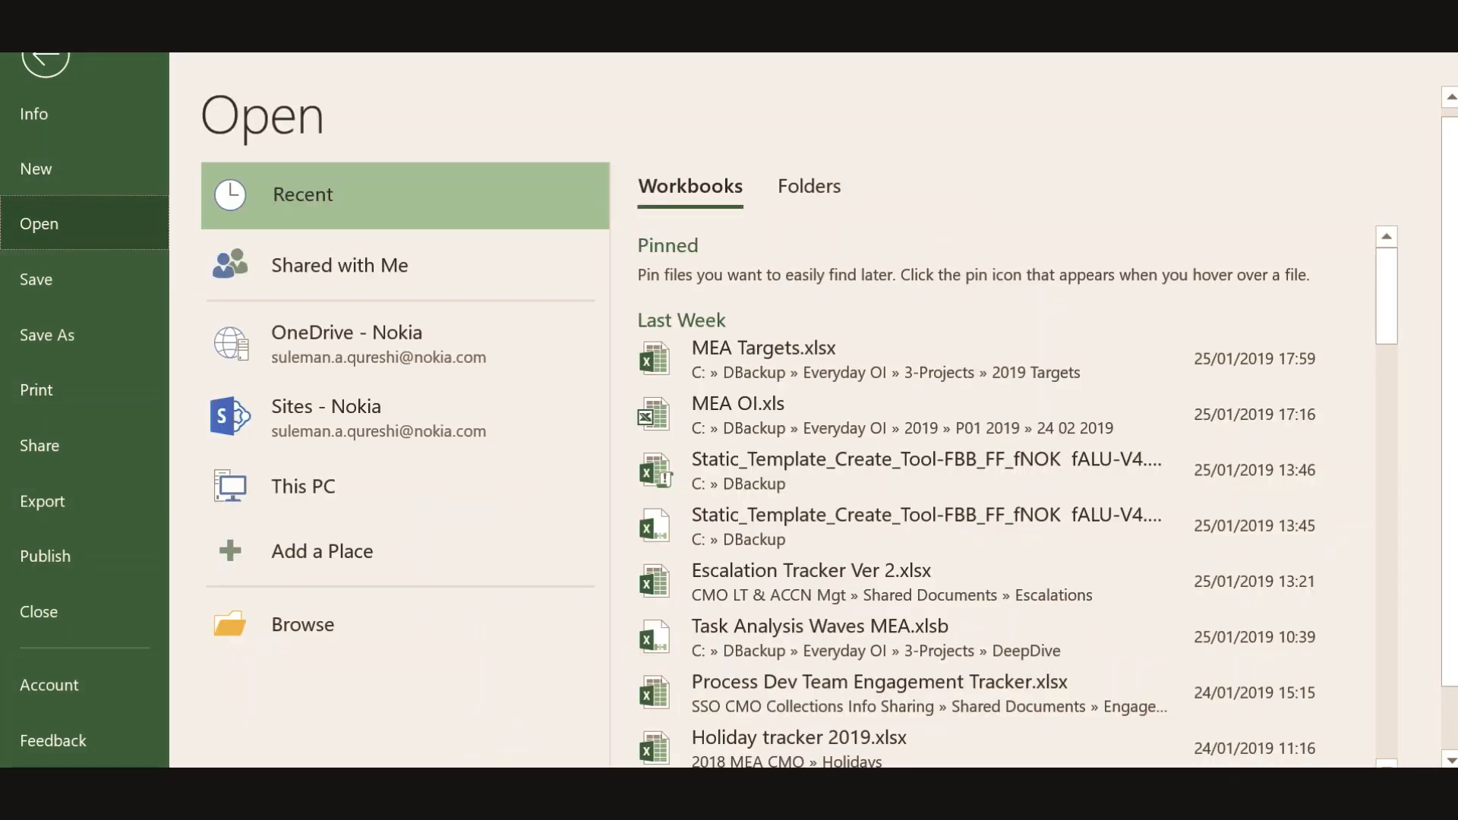
pyautogui.click(34, 114)
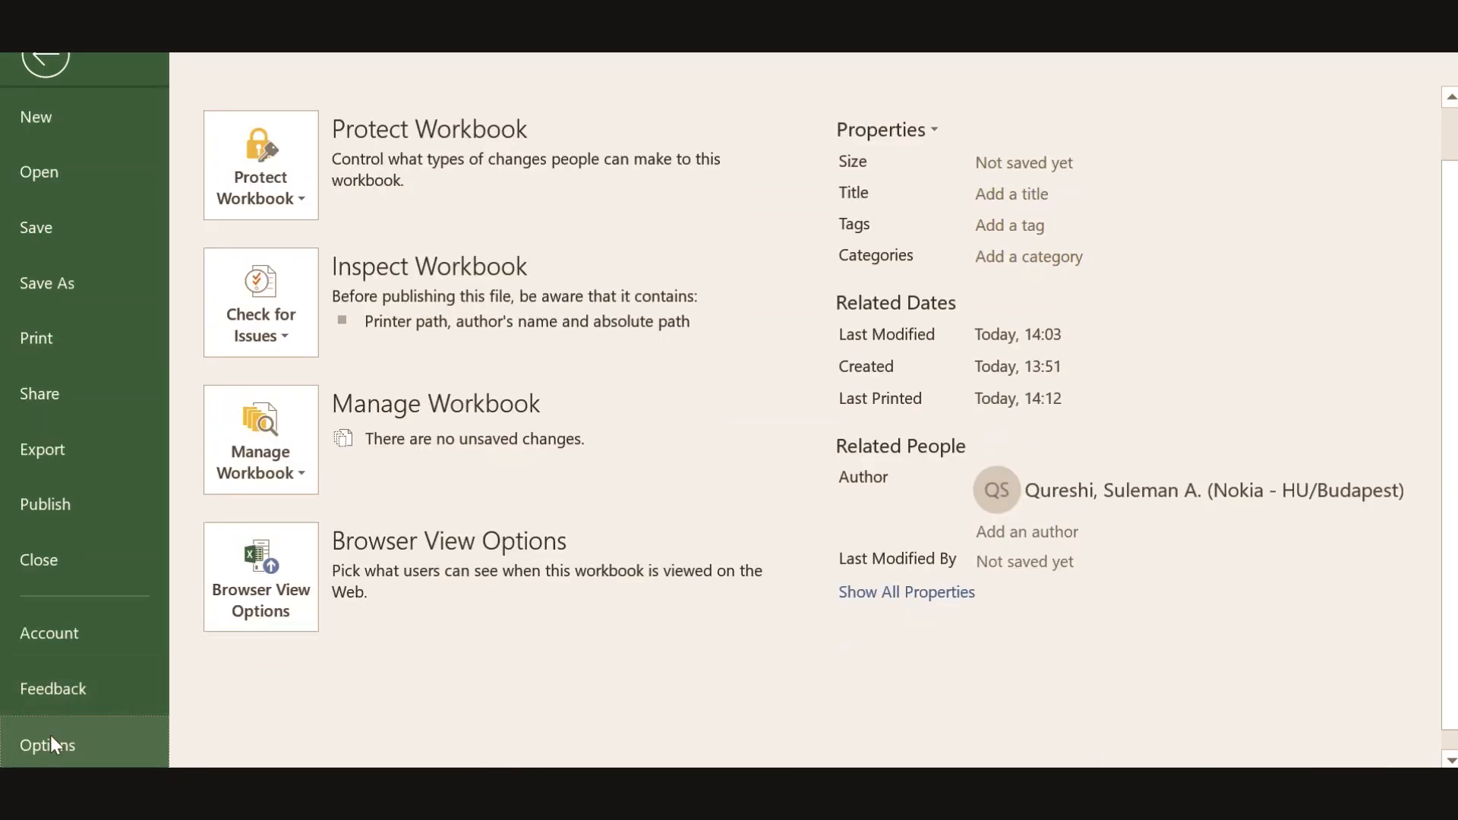
pyautogui.click(47, 744)
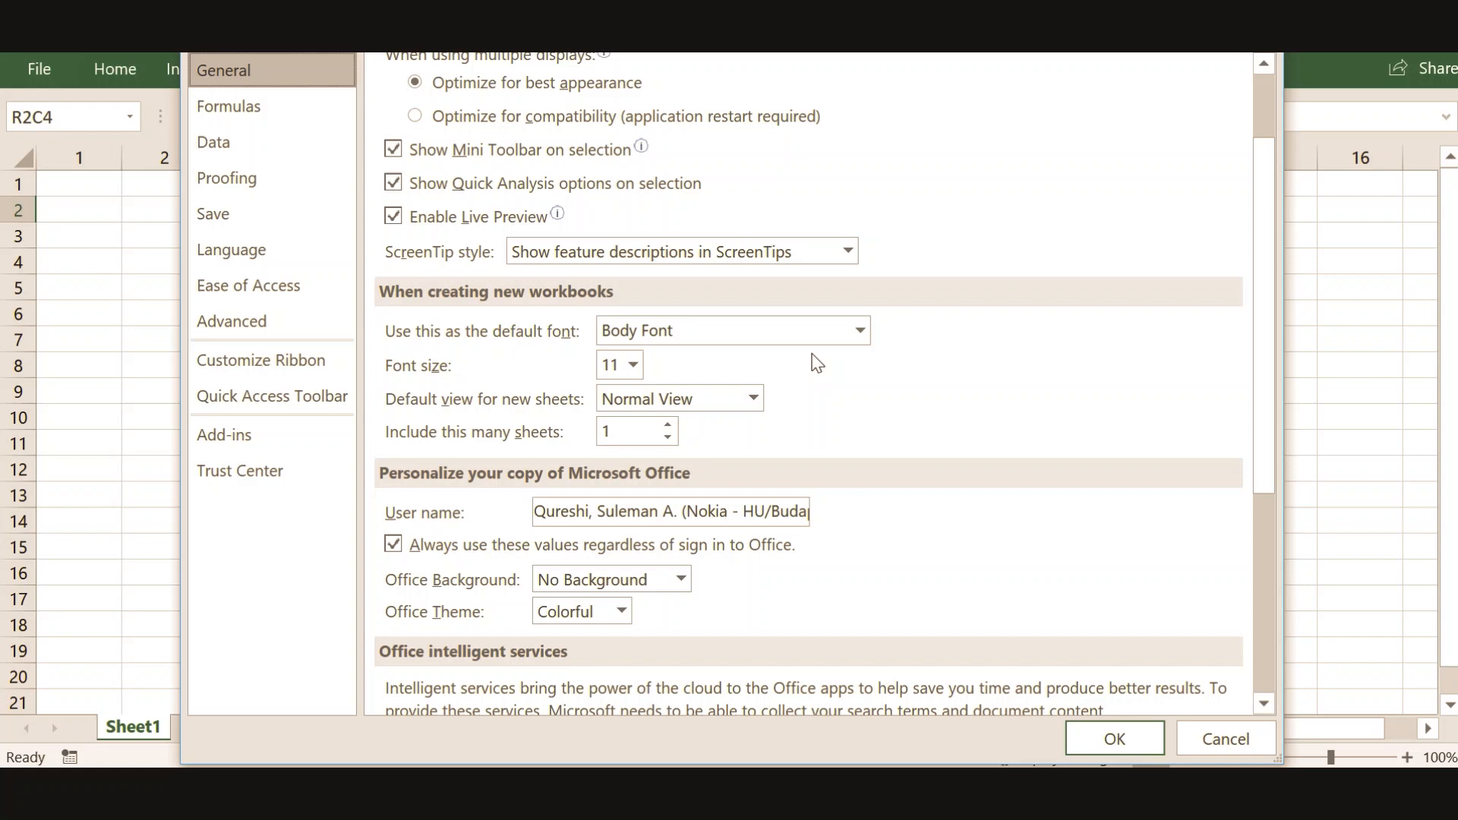
pyautogui.moveTo(1090, 351)
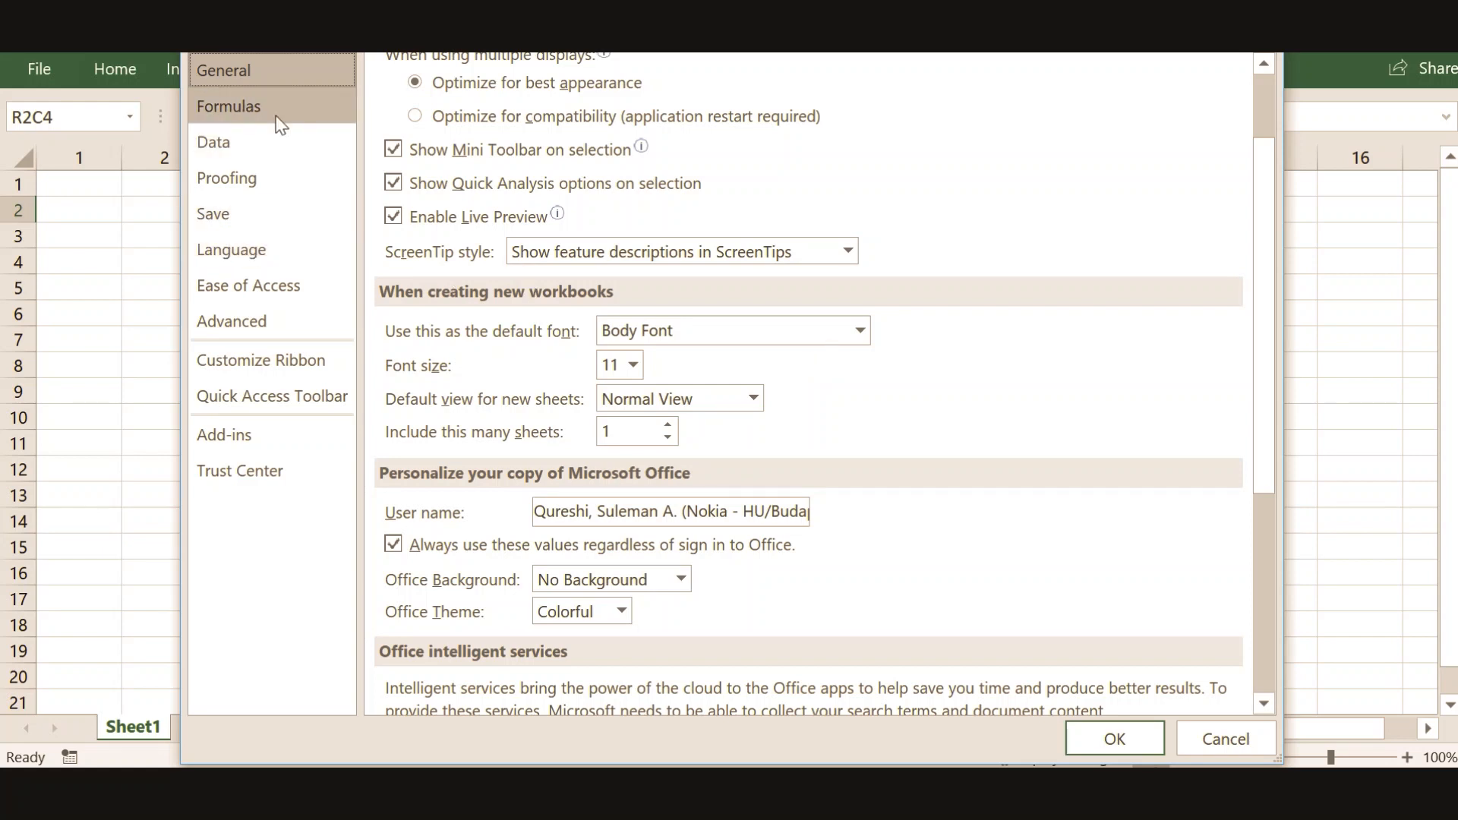
# Under Formulas, uncheck R1C1 reference style and apply, restoring lettered A, B, C columns.
pyautogui.click(229, 104)
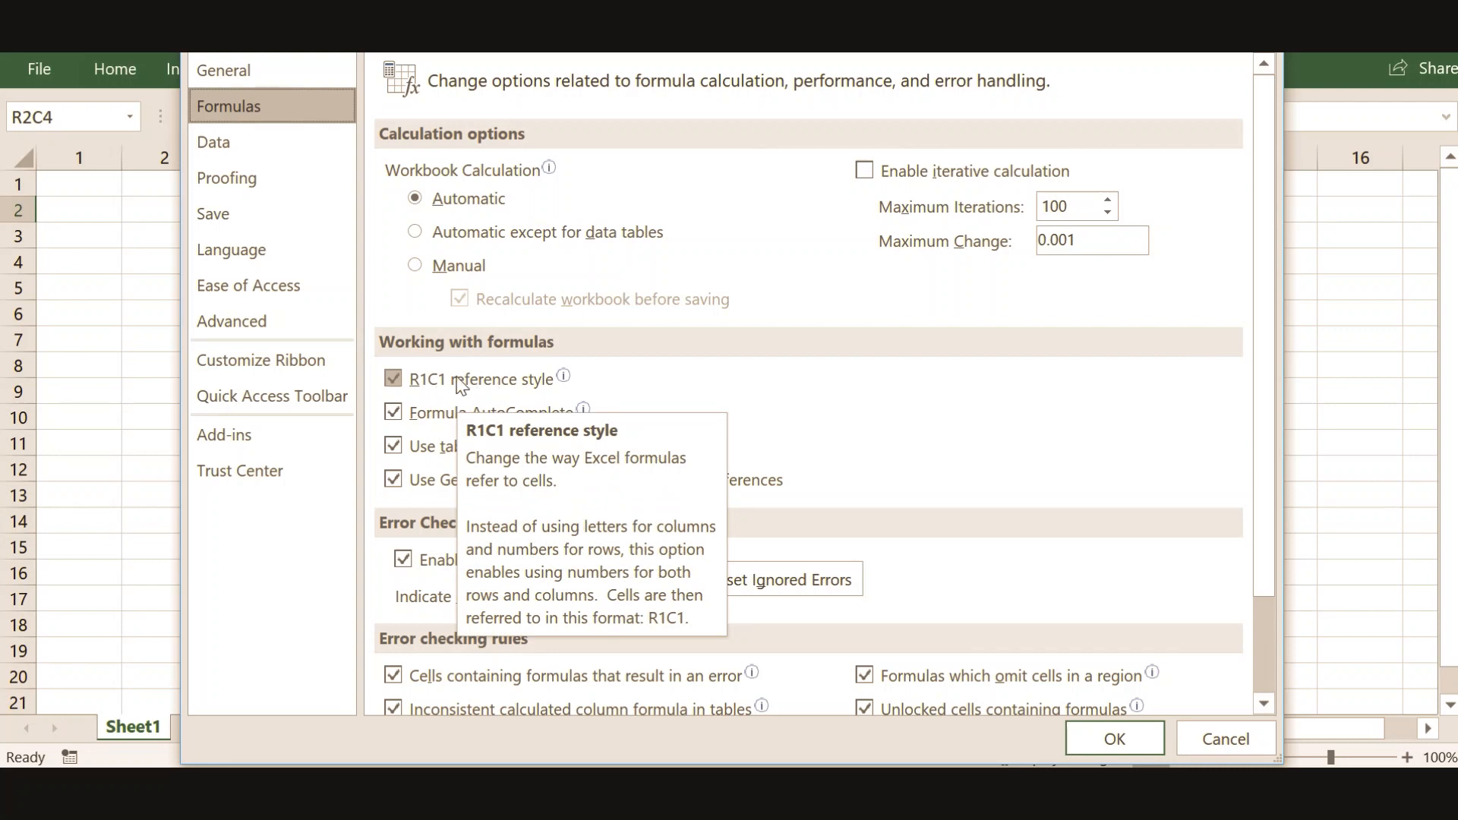
pyautogui.click(392, 378)
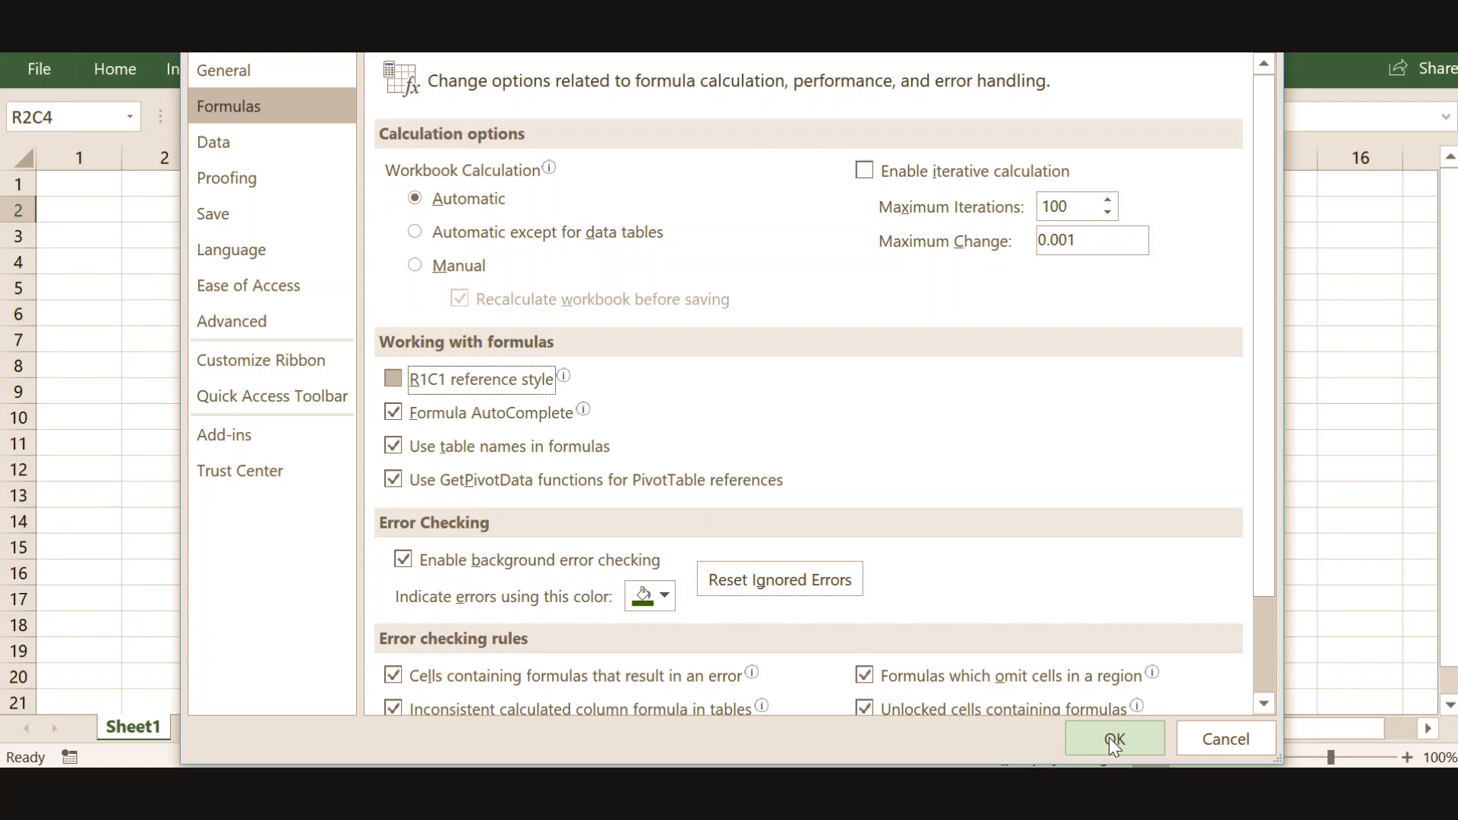
pyautogui.click(1113, 738)
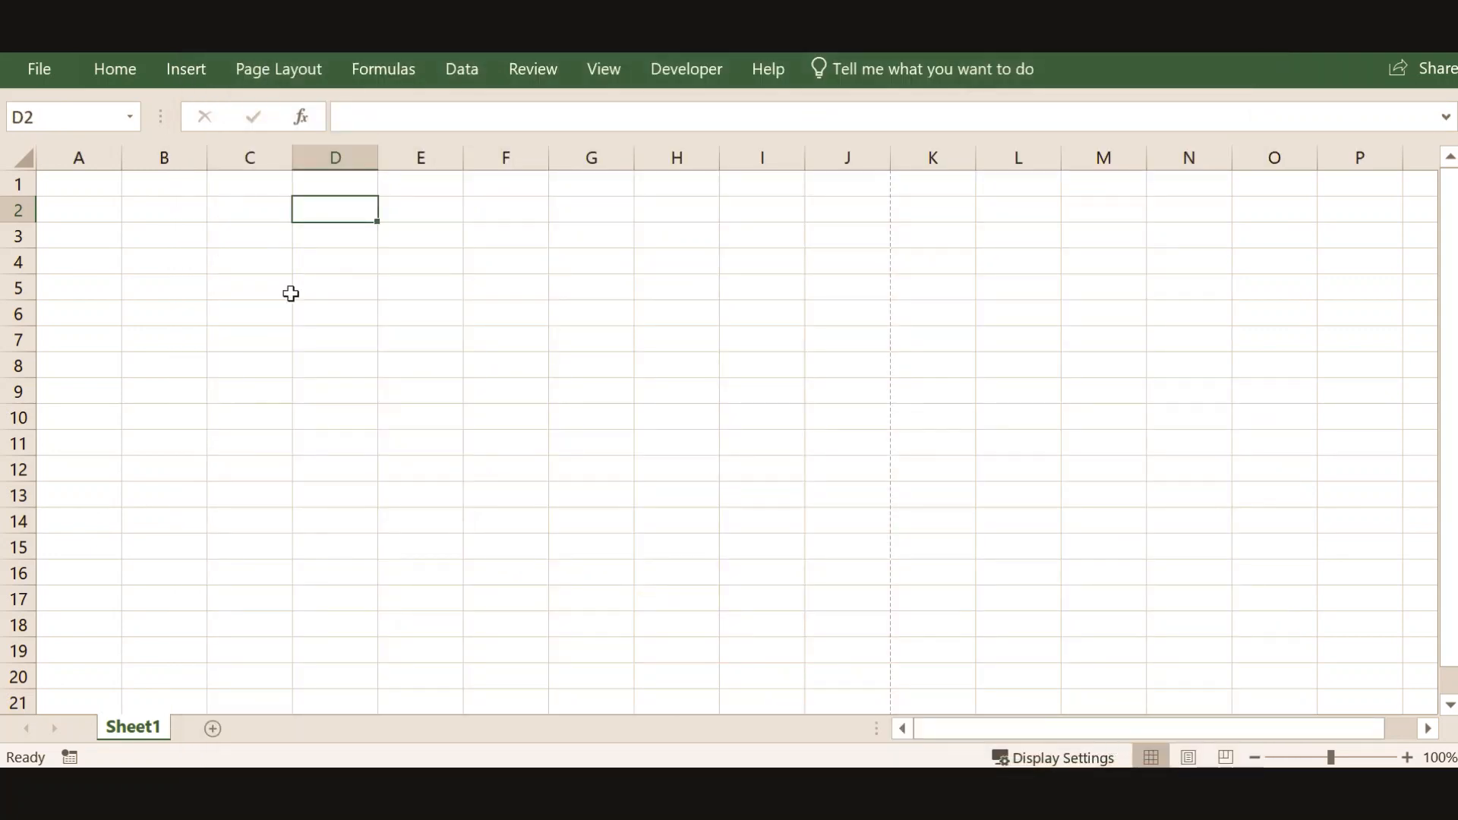